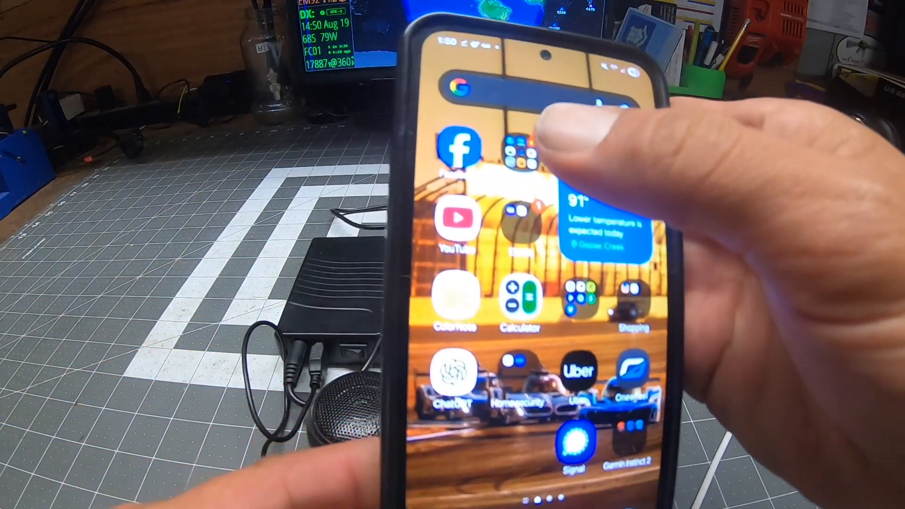
Step: Launch the FT8 Radio app from its home-screen icon to start decoding FT8 stations
left_click(523, 150)
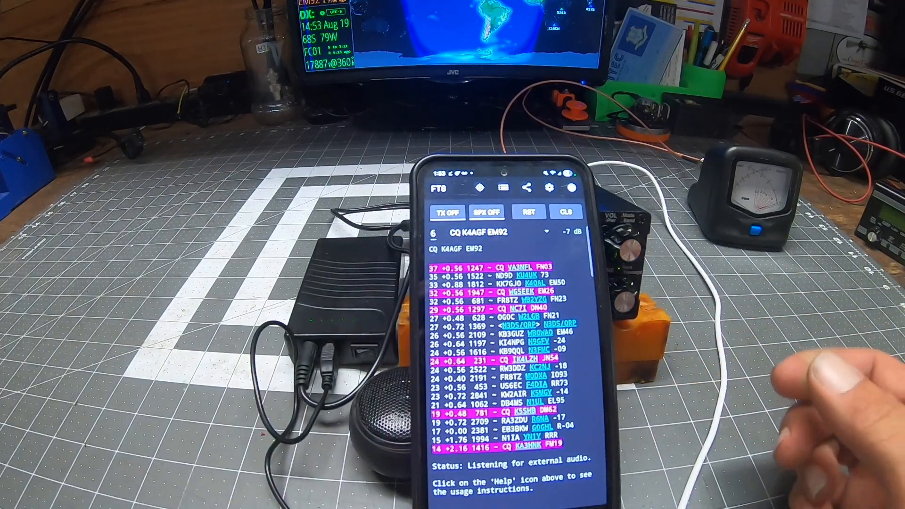
Step: Open Settings and scroll through callsign K4AGF, grid EM92, 20m band and QDX radio
left_click(549, 188)
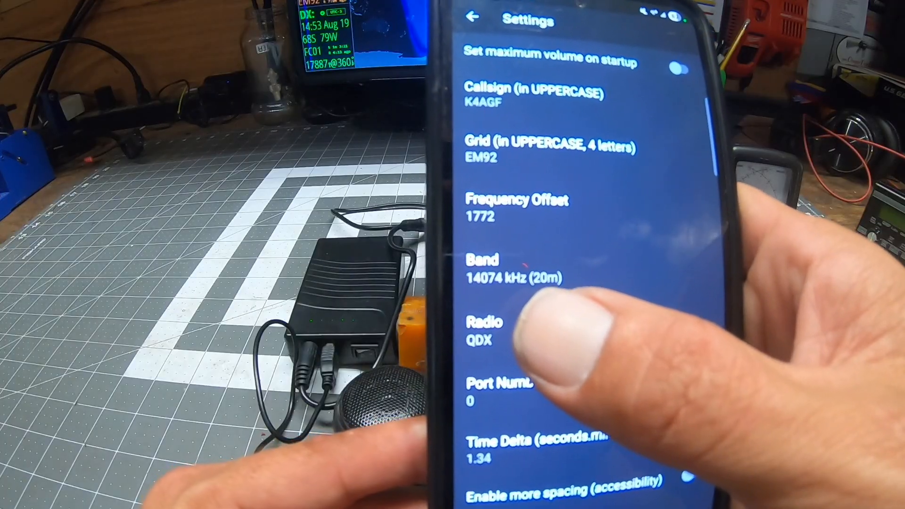
scroll("down", 3)
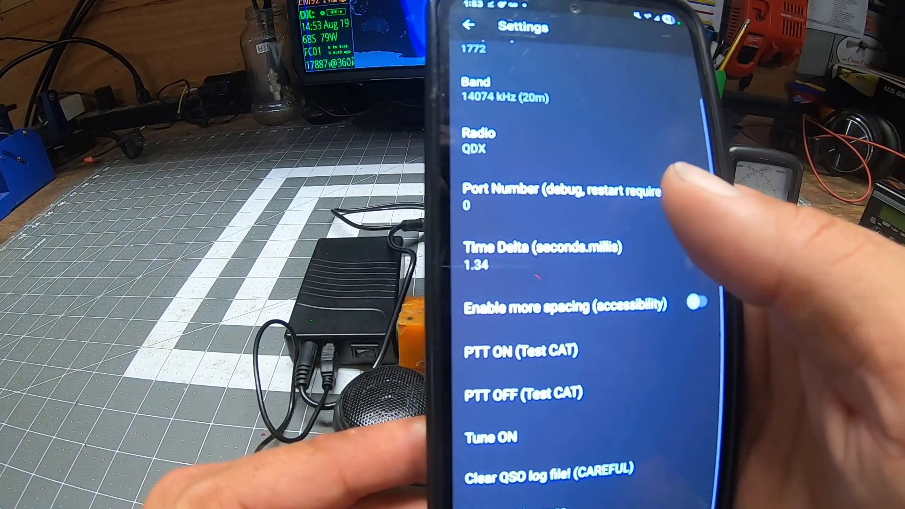
scroll("down", 3)
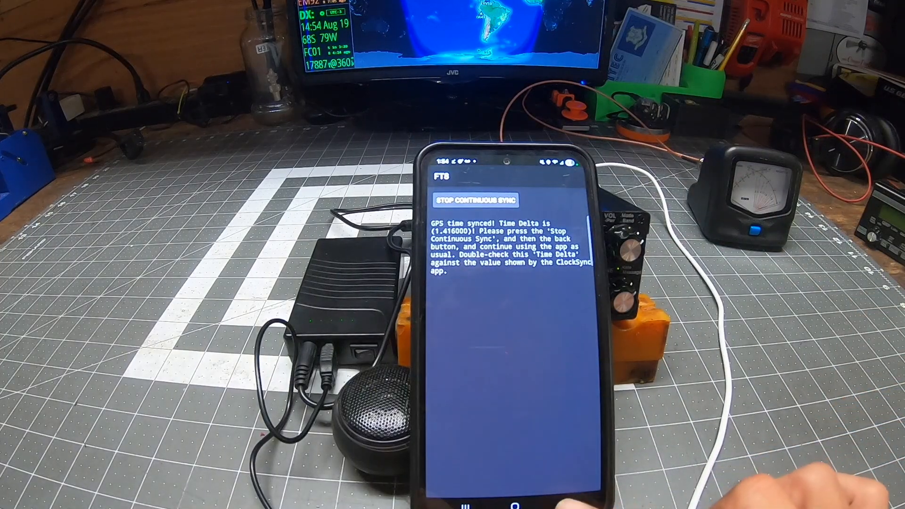
Step: Stop continuous GPS time sync and pick a recommended free transmit audio frequency
left_click(468, 199)
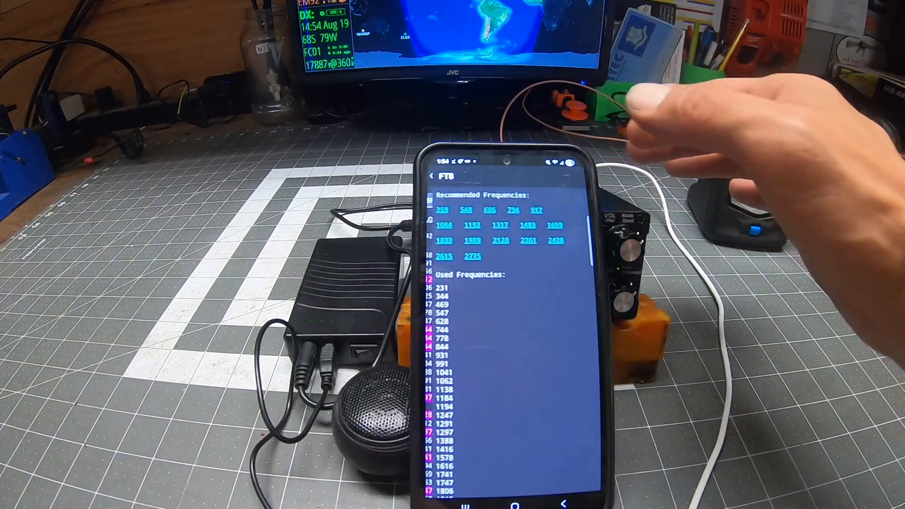
left_click(498, 225)
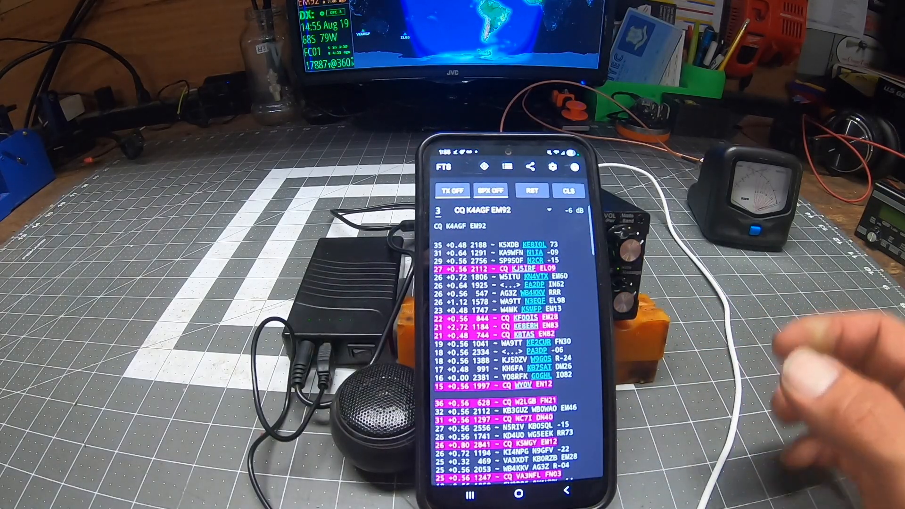
Step: Transmit CQ K4AGF EM92 over several cycles, then switch TX off to listen
left_click(450, 190)
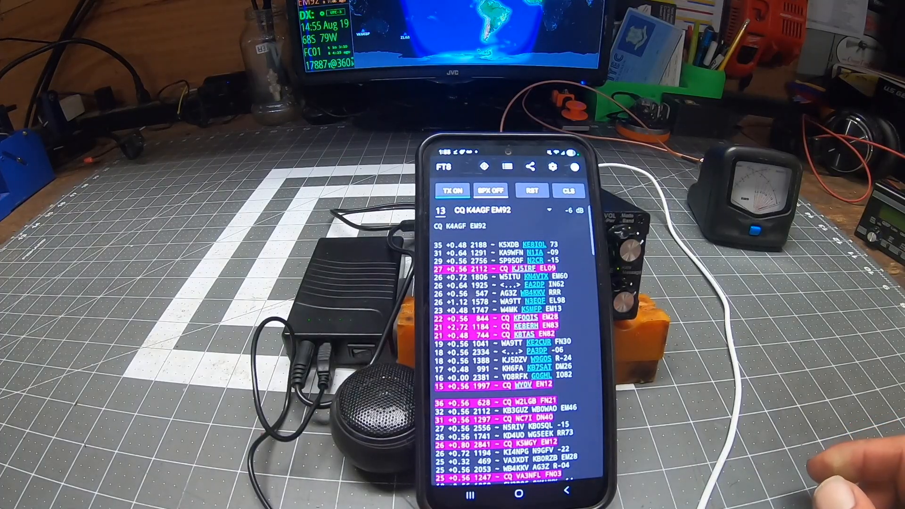
left_click(452, 190)
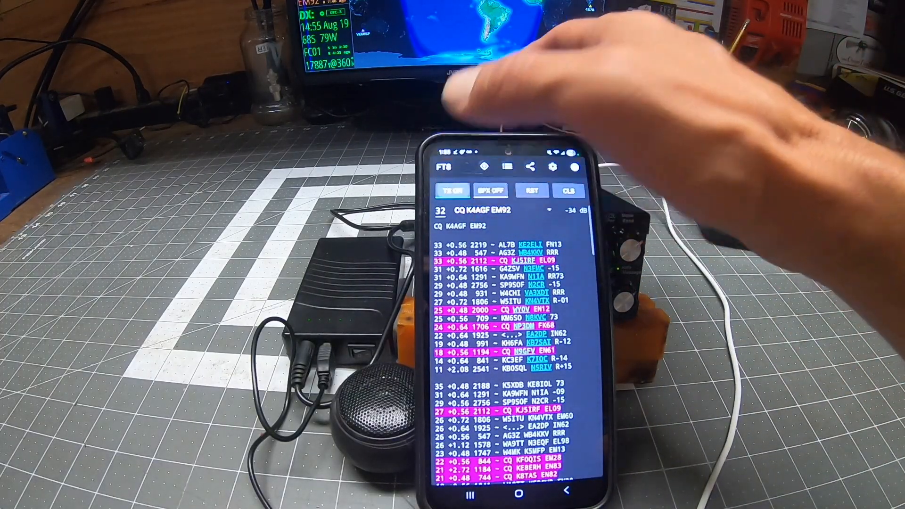
left_click(452, 191)
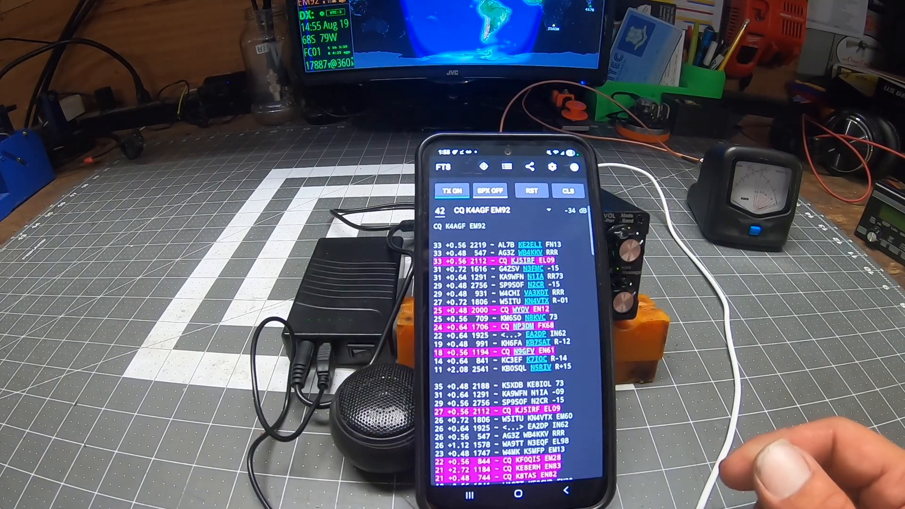
left_click(450, 191)
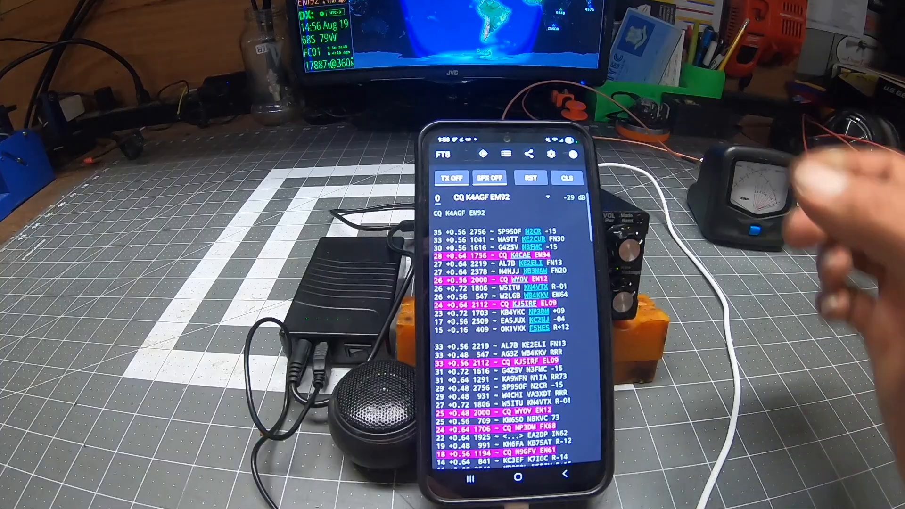
left_click(452, 178)
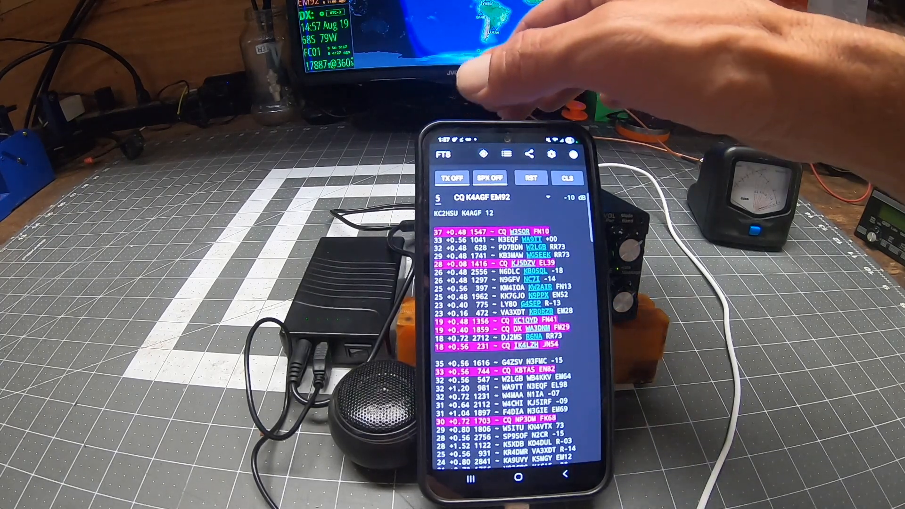
left_click(452, 178)
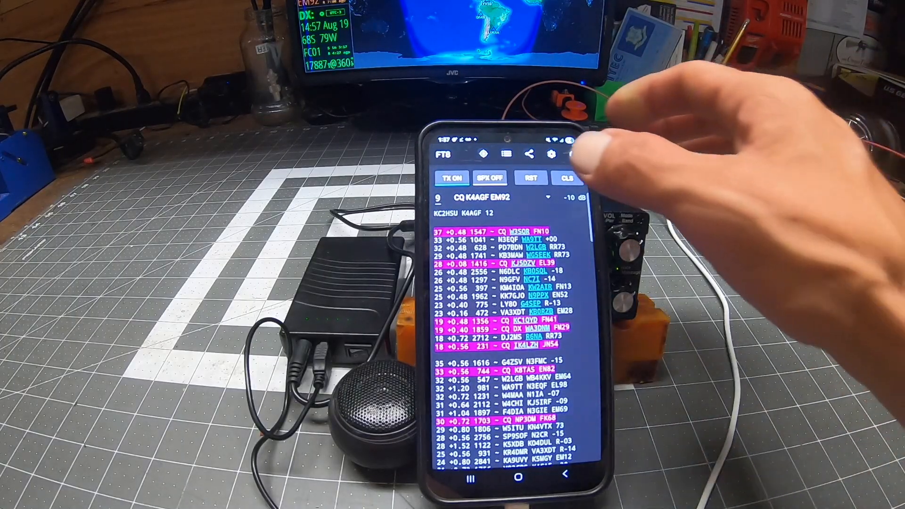
left_click(462, 177)
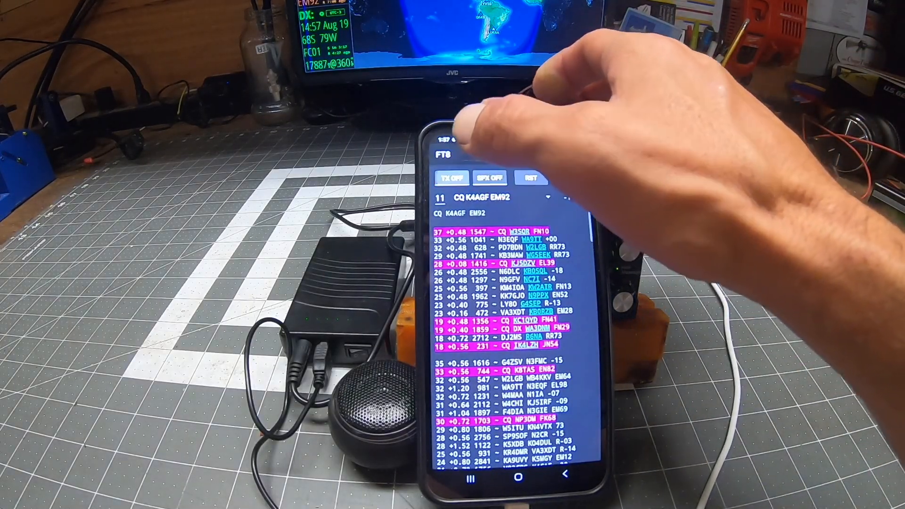
left_click(453, 177)
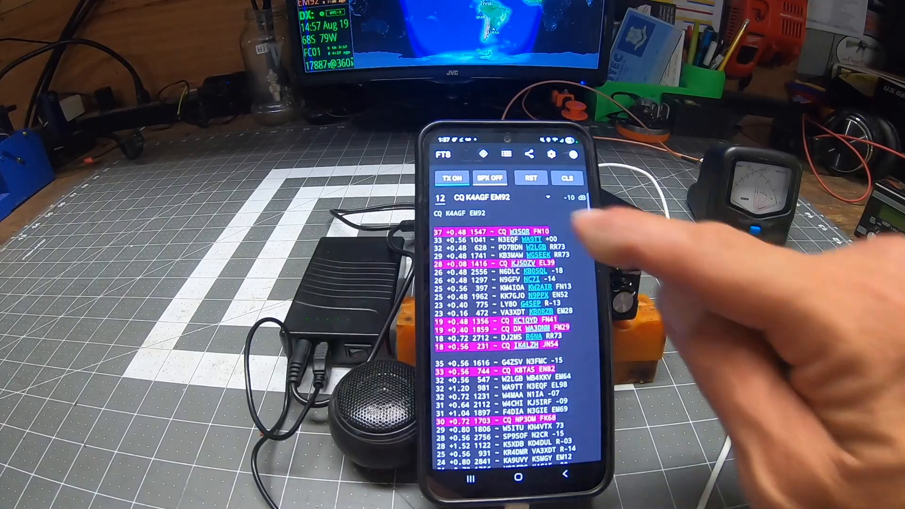